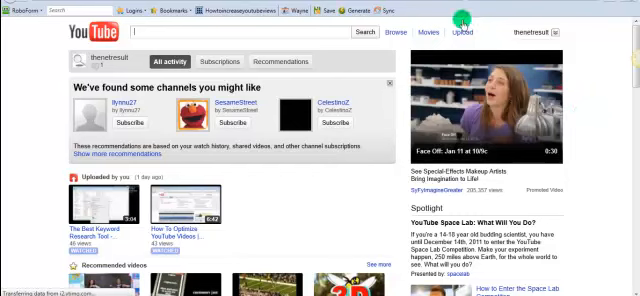
mouse_move(458, 33)
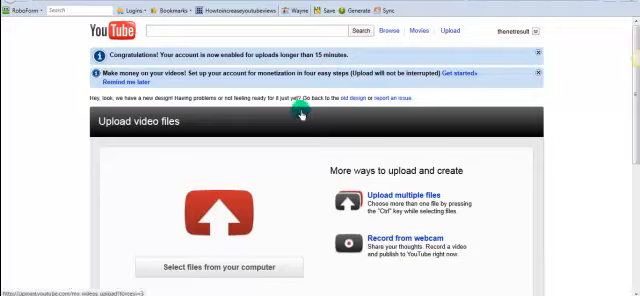
scroll(down, 3)
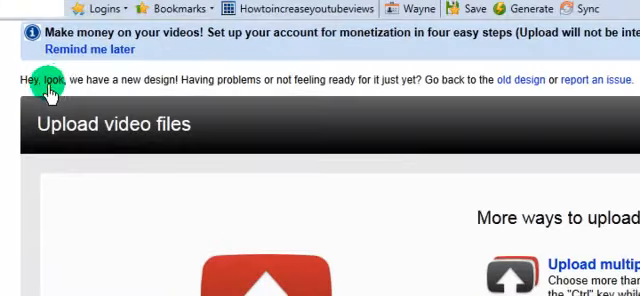
mouse_move(186, 86)
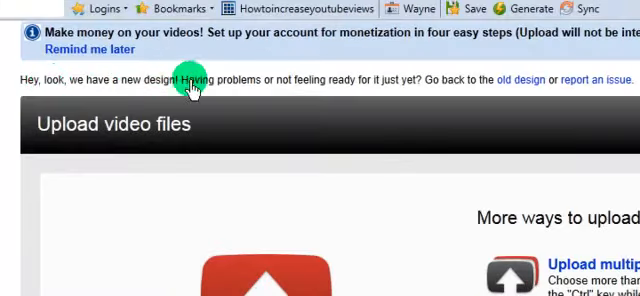